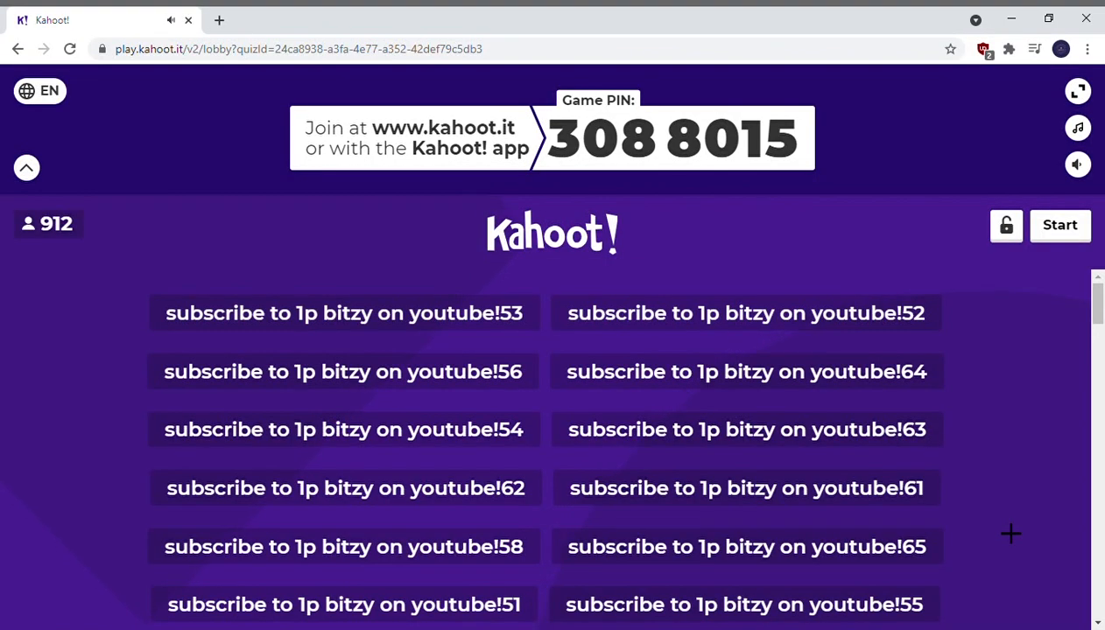
- Bring up the 'khoot bot by sean' repl and scroll down to its unrun Output panel
left_click(522, 546)
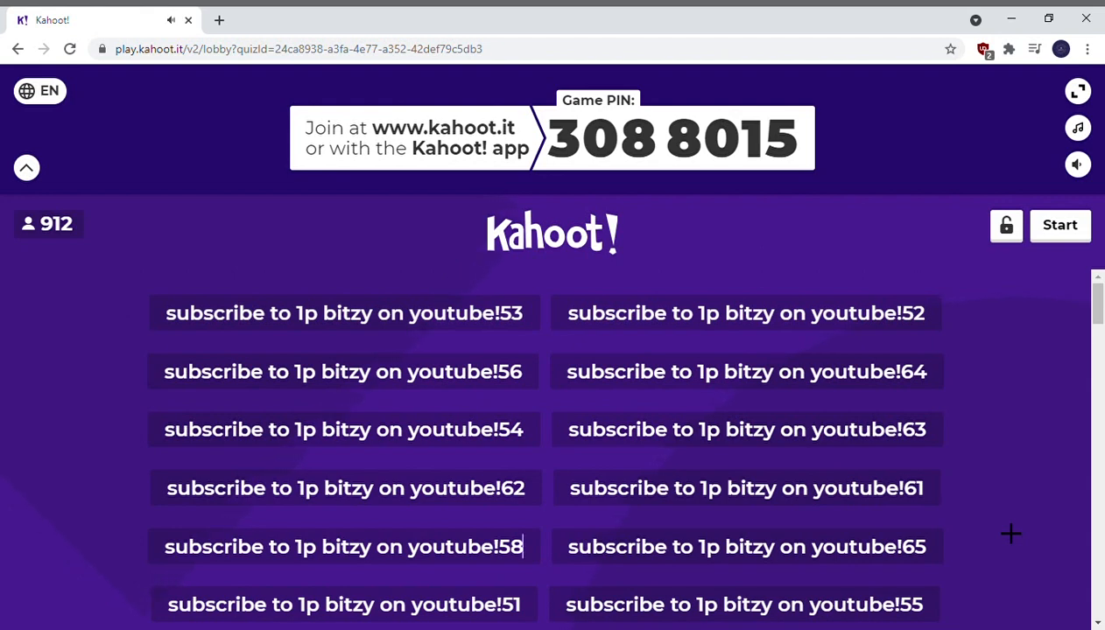
mouse_move(998, 501)
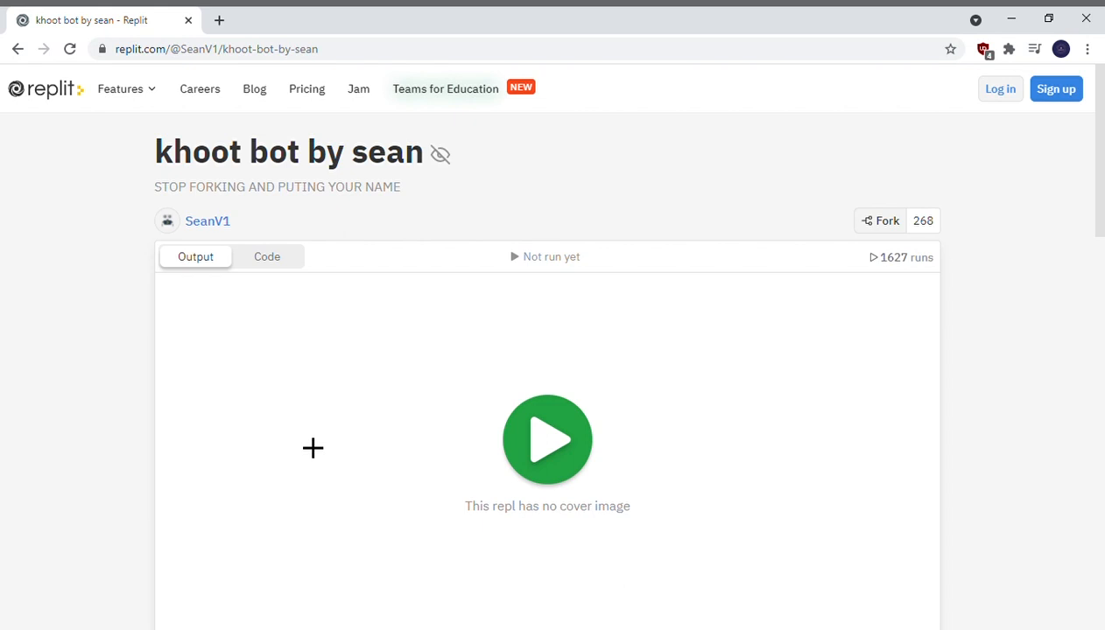
scroll("down", 3)
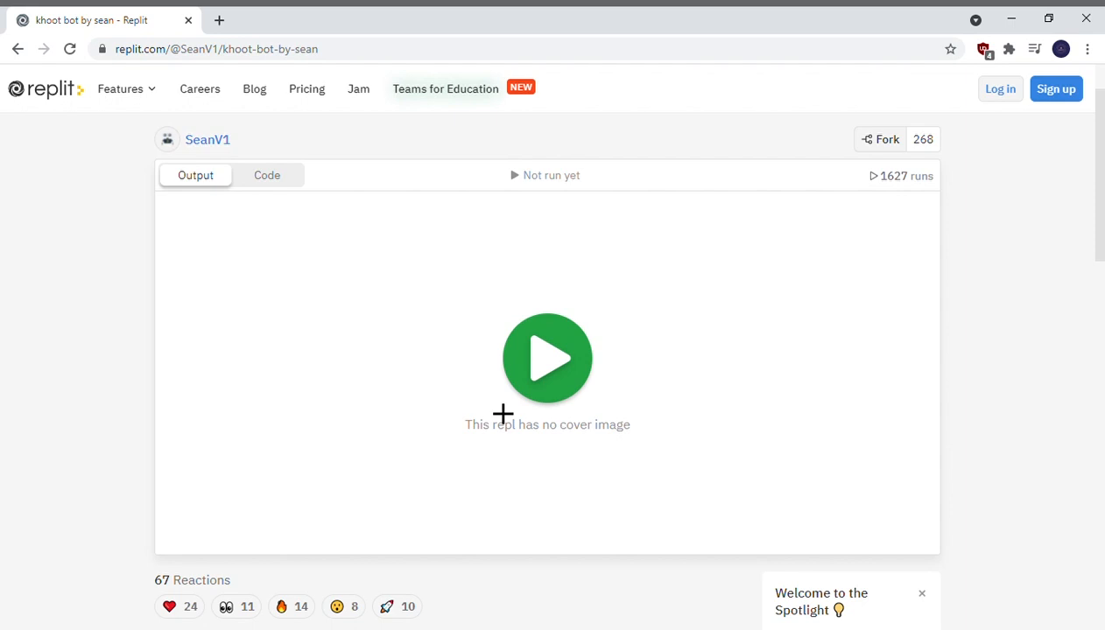
mouse_move(529, 402)
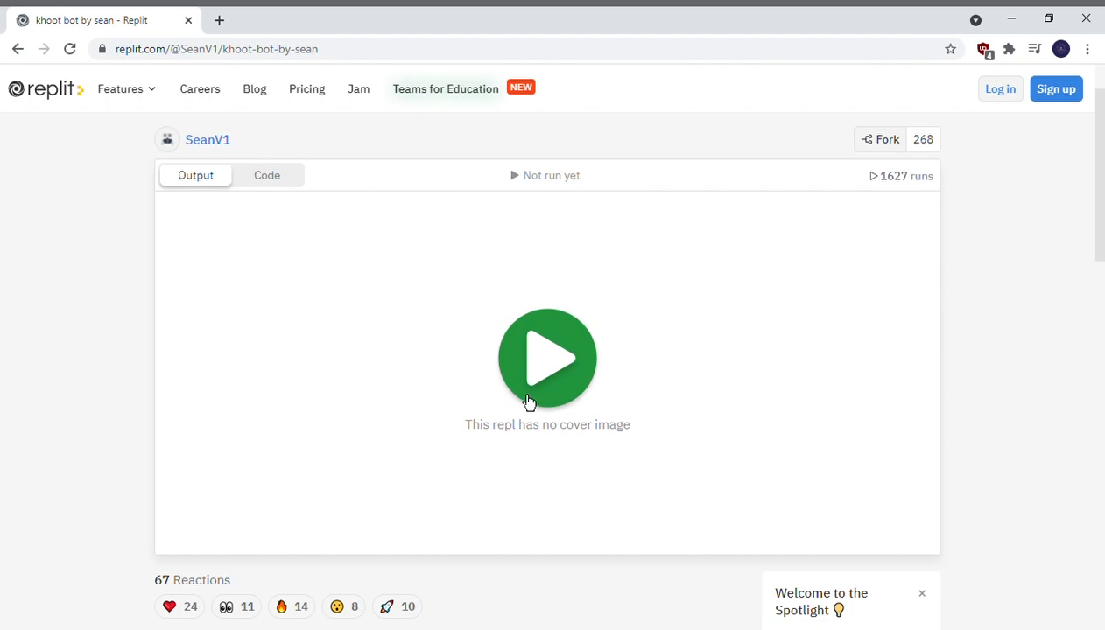
- Run the khoot bot and answer y to use random bot names
left_click(548, 358)
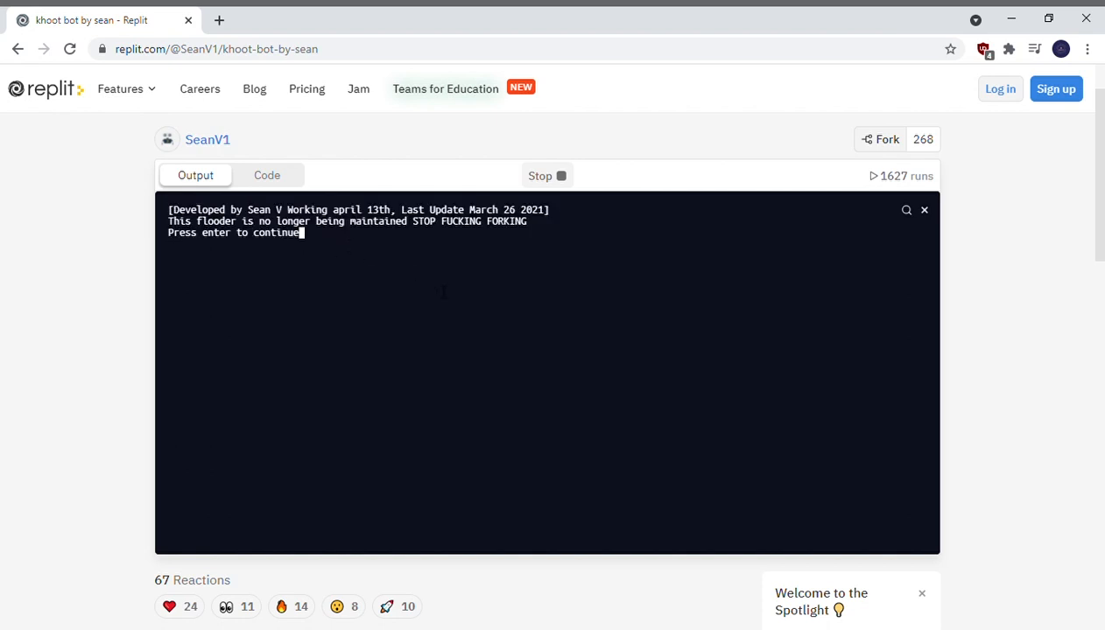
key("enter")
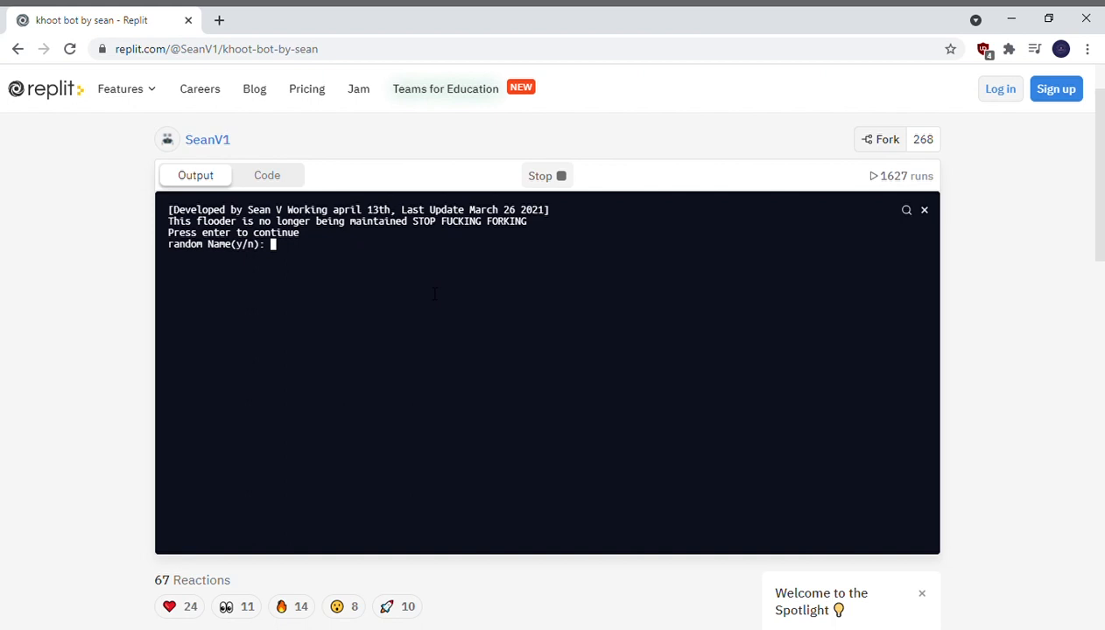
type("y")
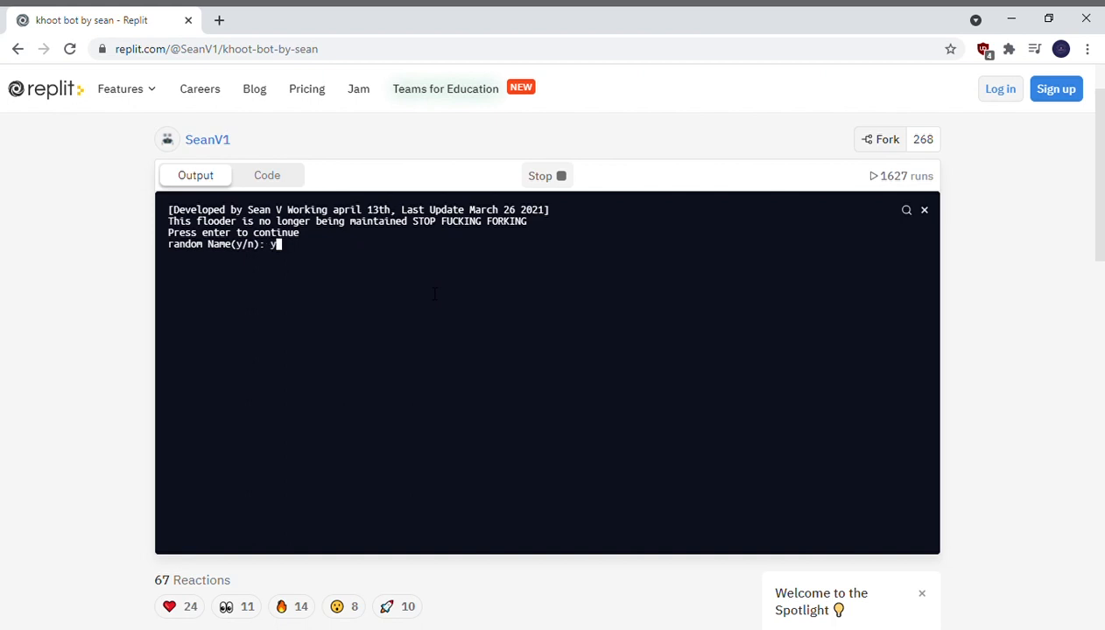
key("enter")
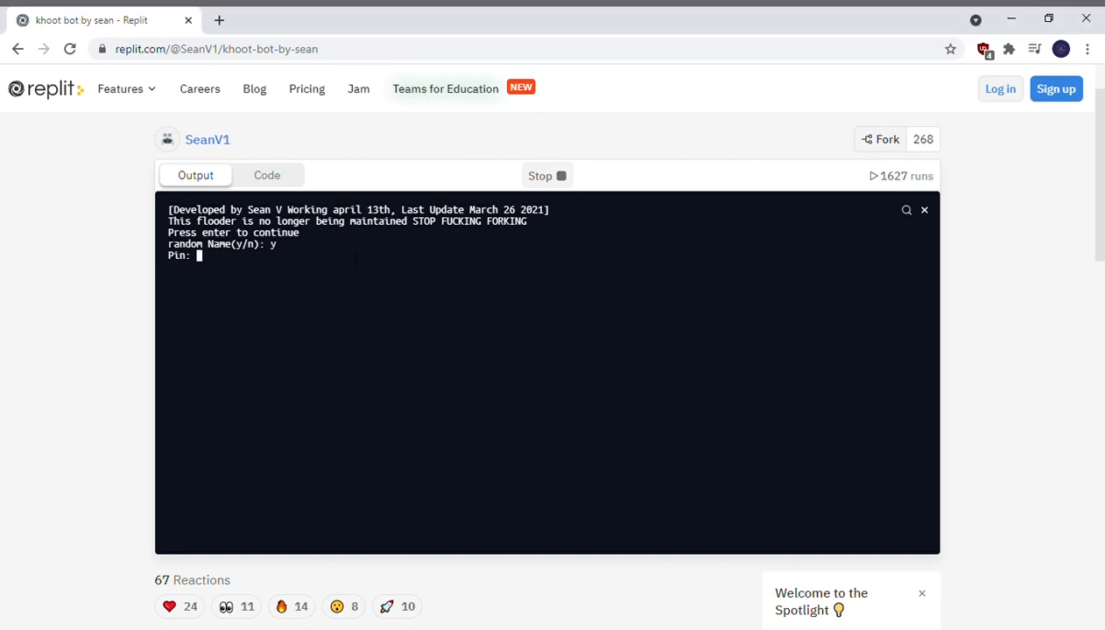
- Enter game PIN 6062393 and a bot count of 1000 to start flooding
type("6062")
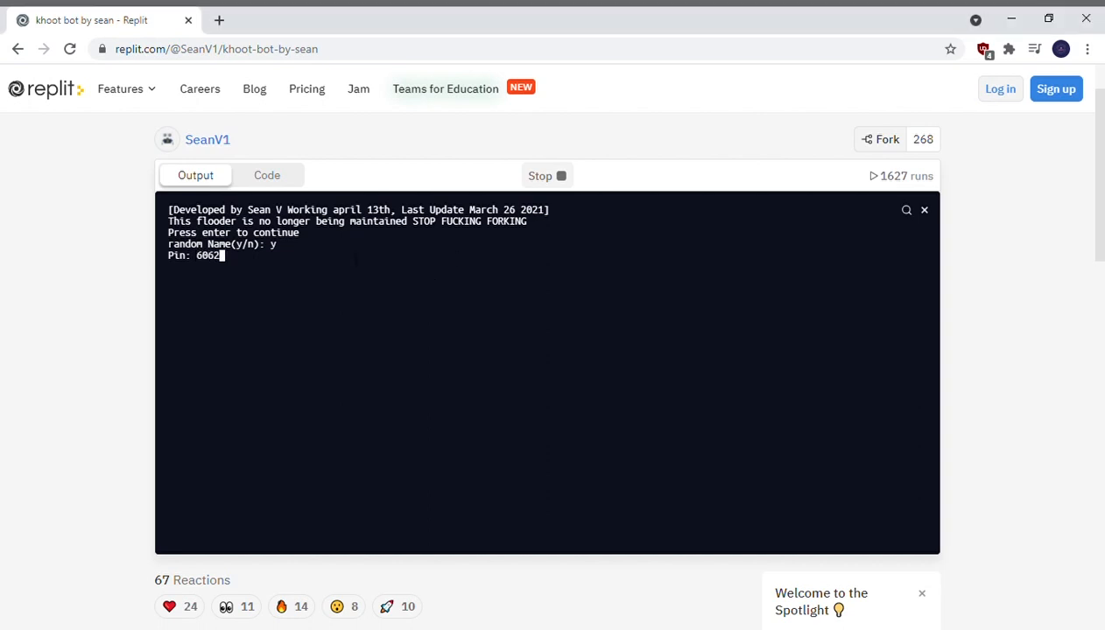
key("enter")
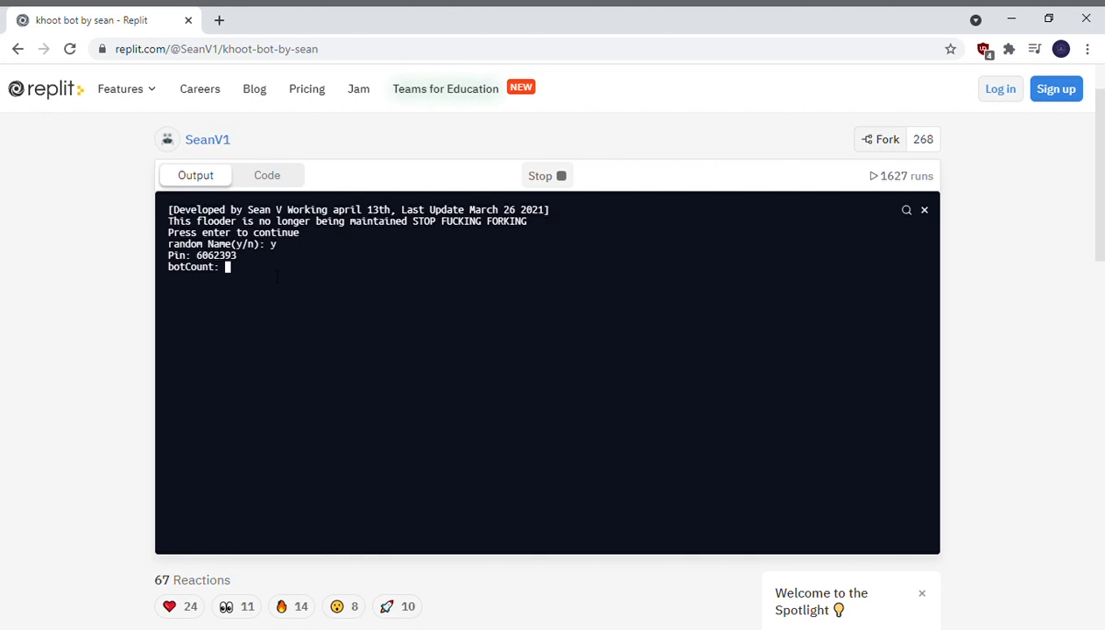
type("1000")
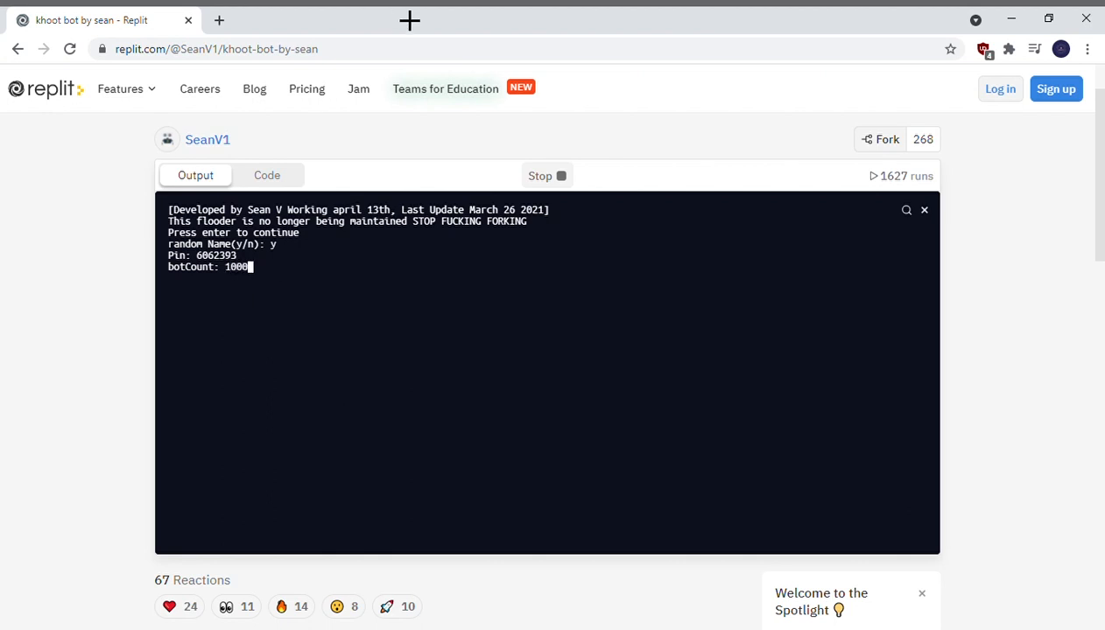
key("enter")
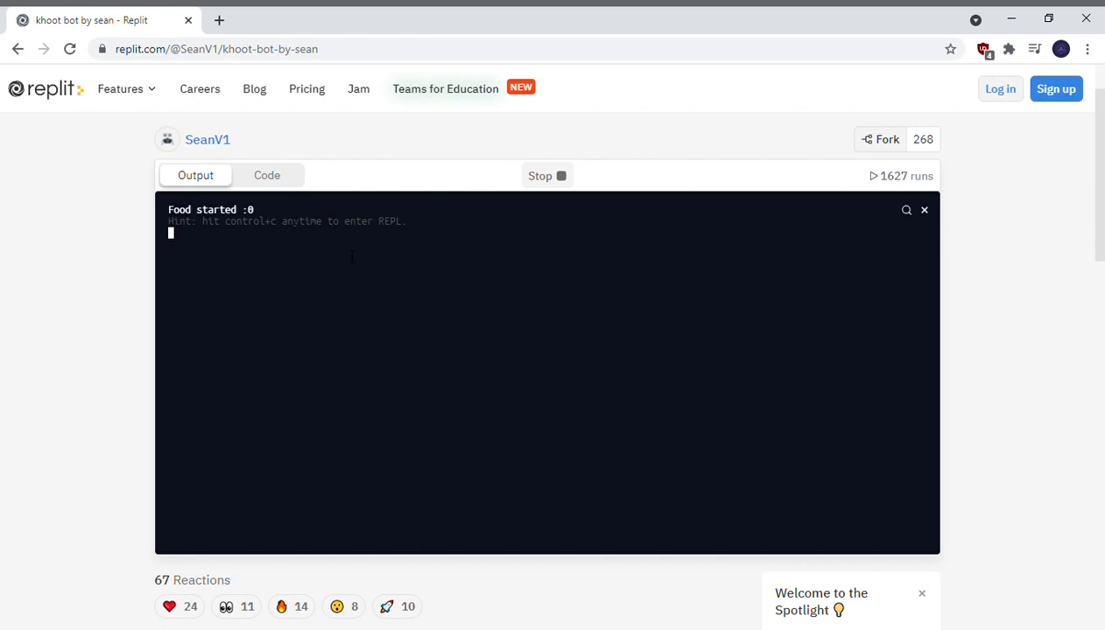
mouse_move(357, 261)
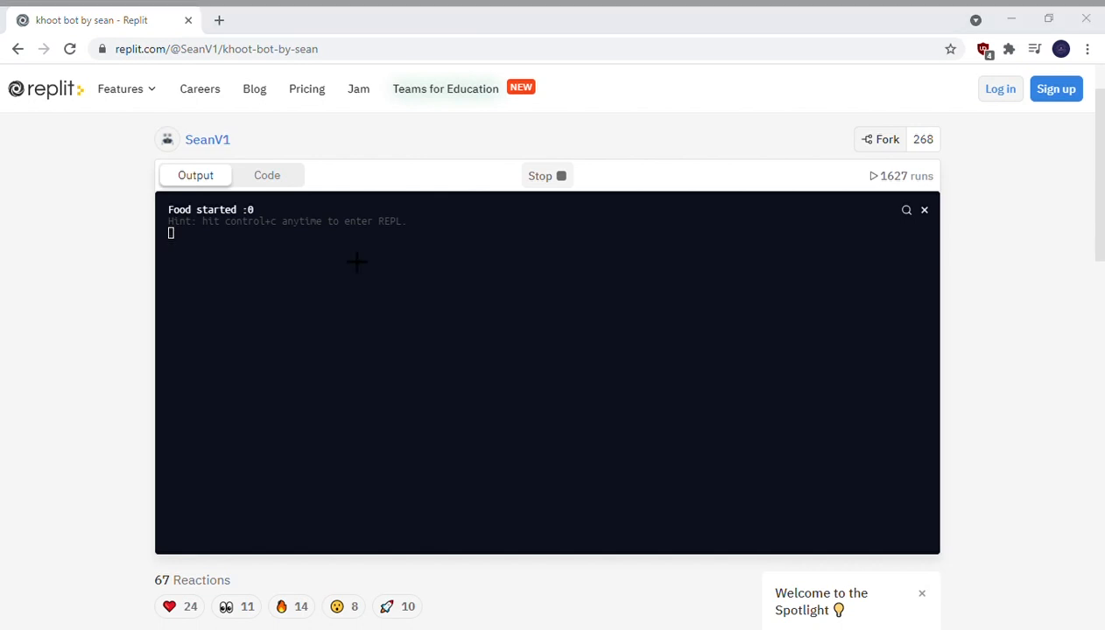
mouse_move(415, 246)
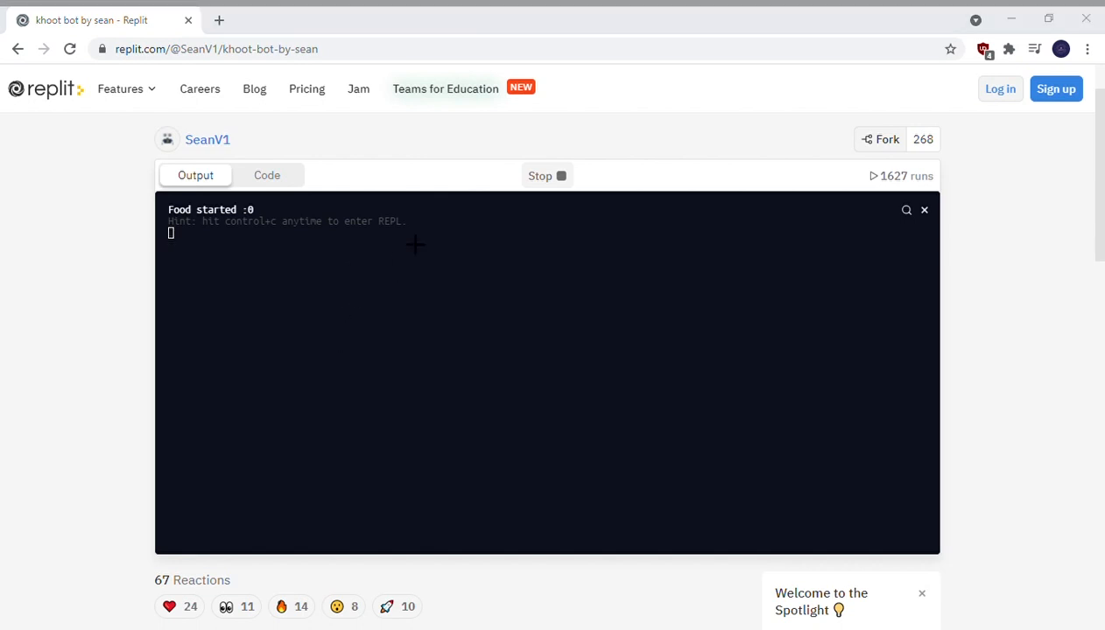